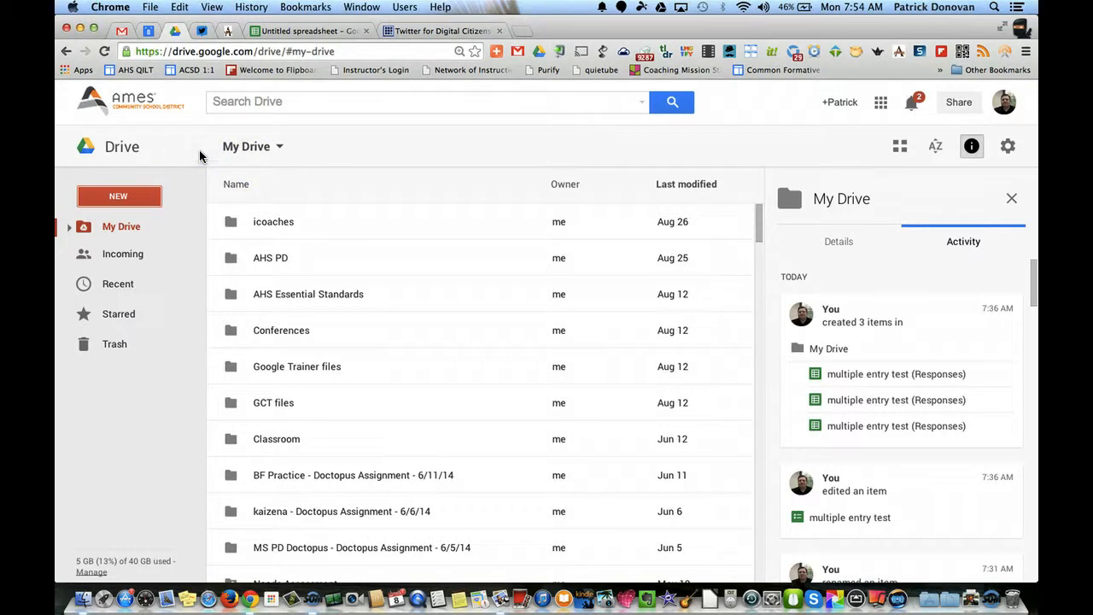
Create a new blank Google Form from the Google Drive New menu
left_click(118, 197)
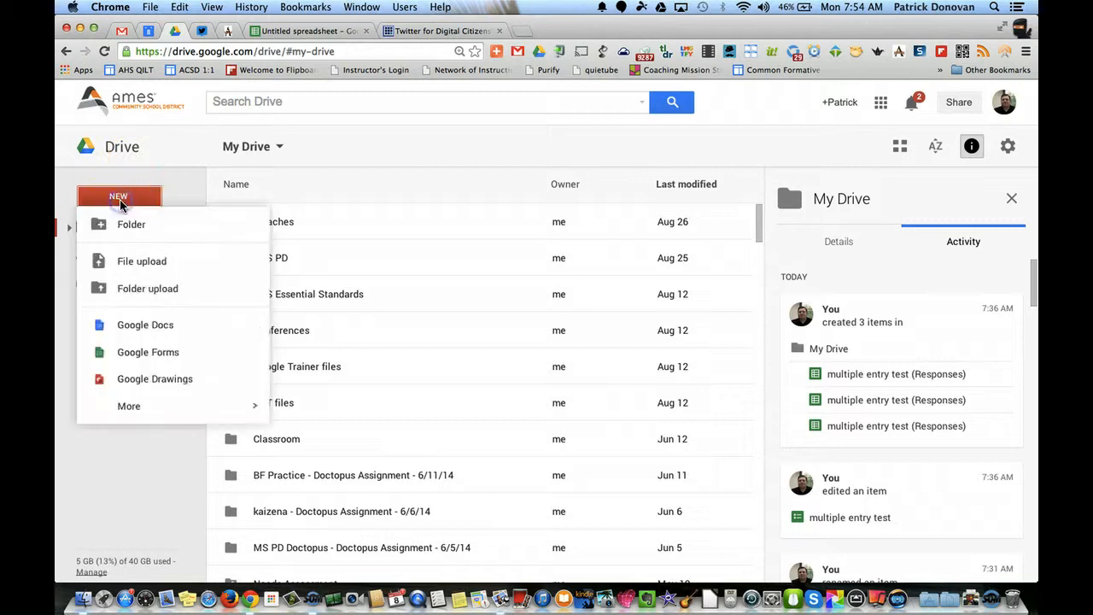
mouse_move(148, 213)
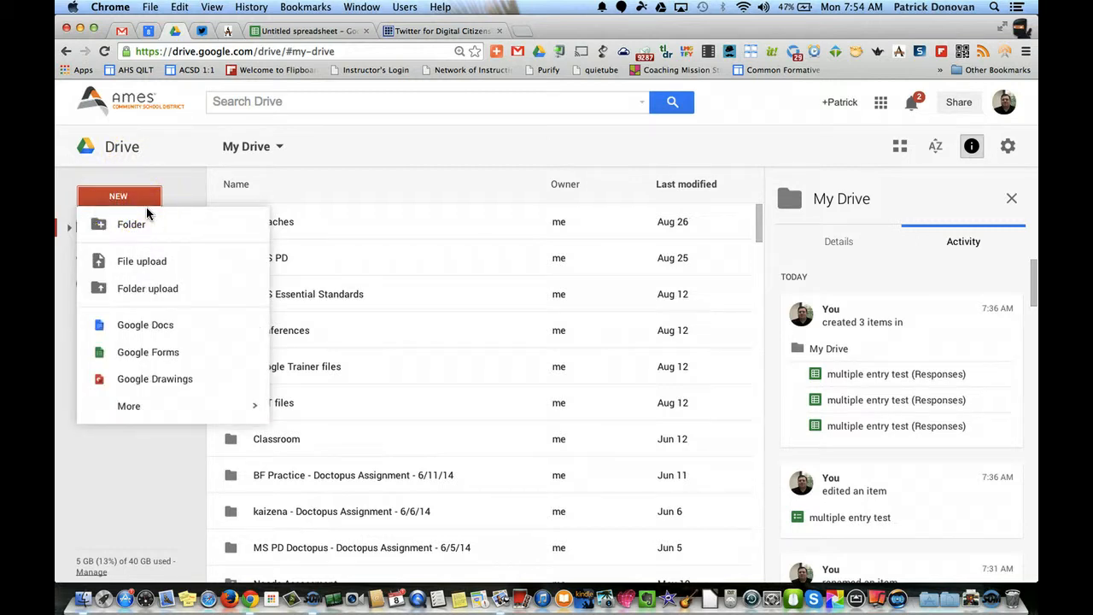
mouse_move(148, 352)
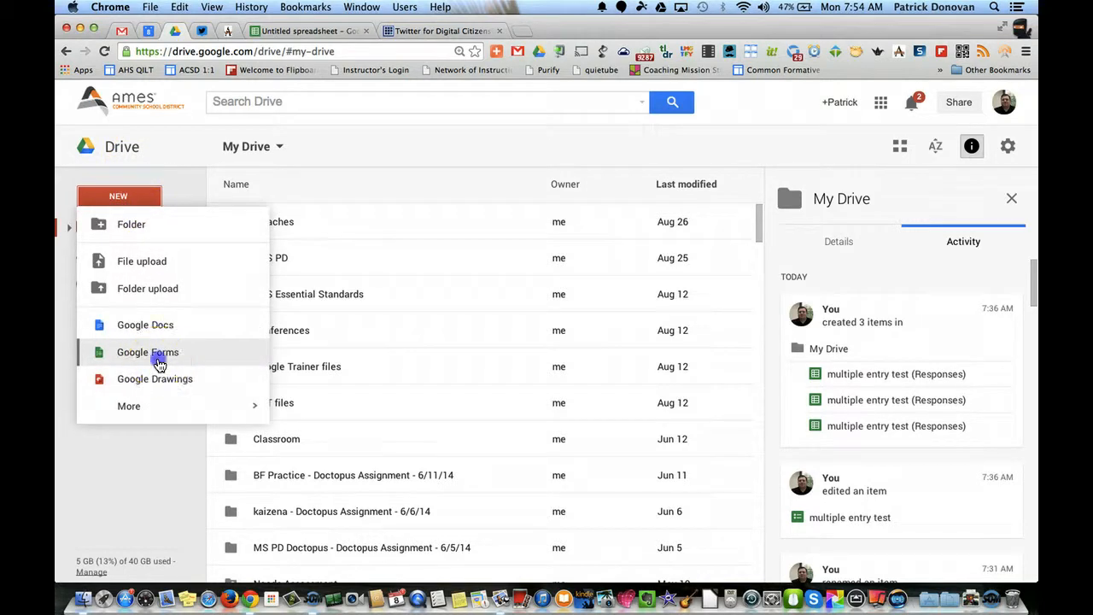
left_click(145, 352)
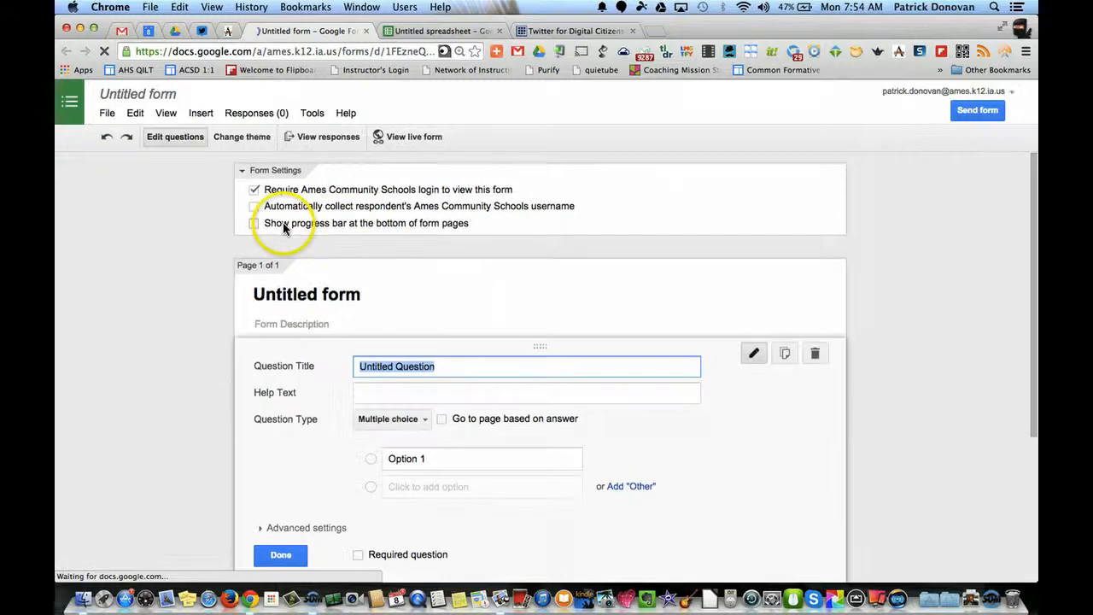
Rename the untitled form's document title to 'new form tips'
left_click(137, 94)
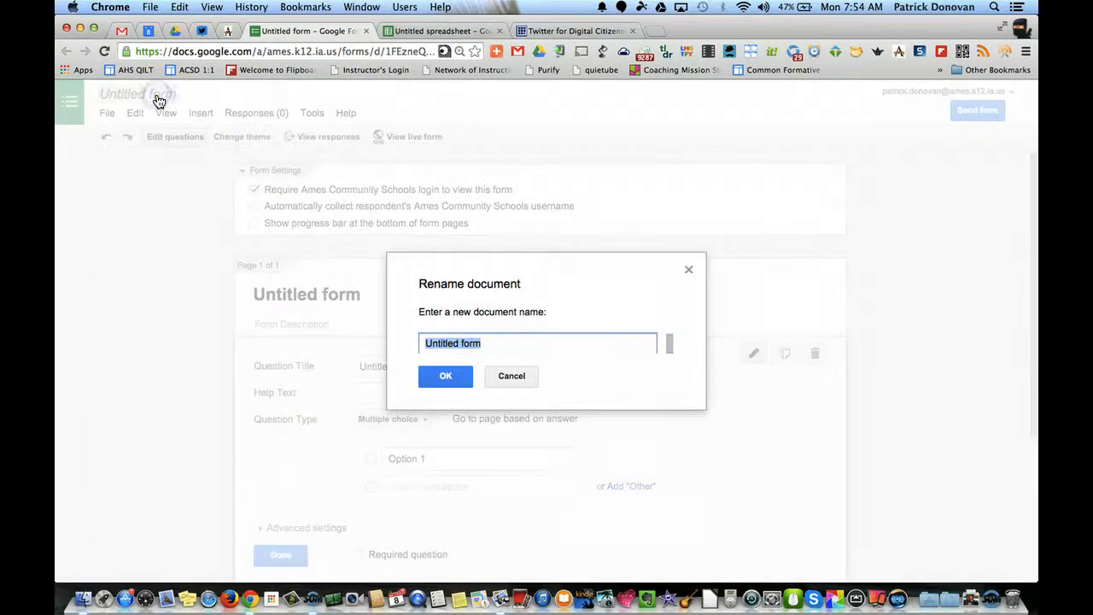
type("mult")
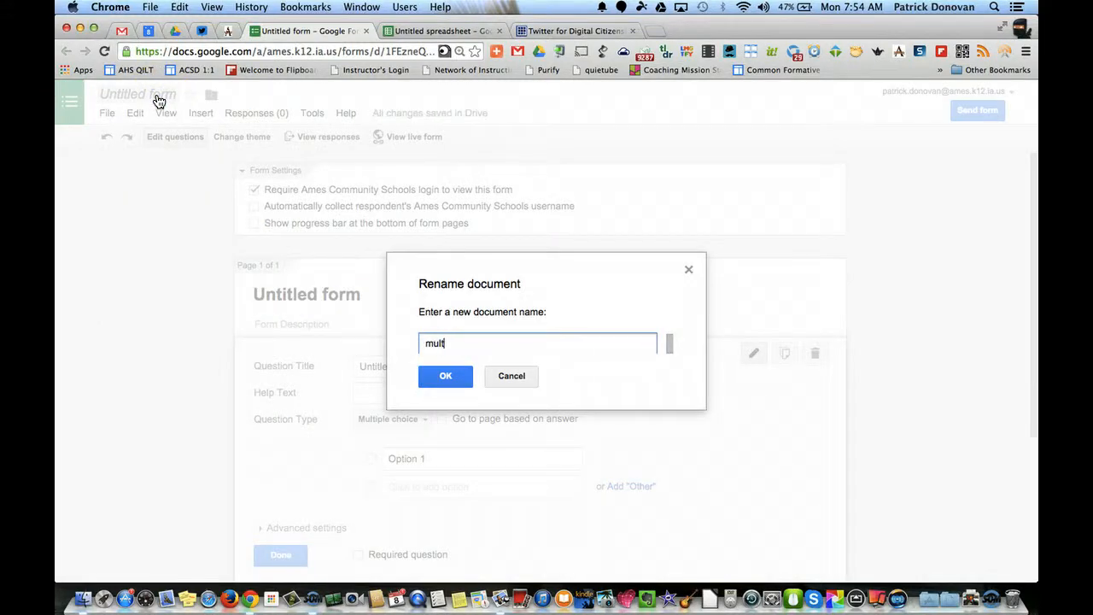
type("new f")
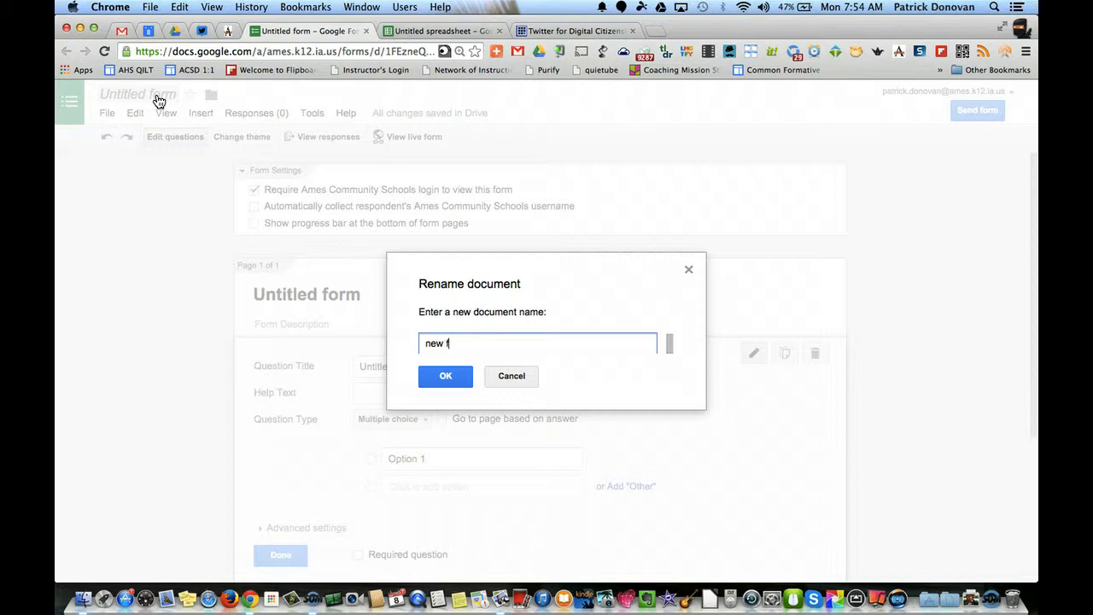
left_click(445, 376)
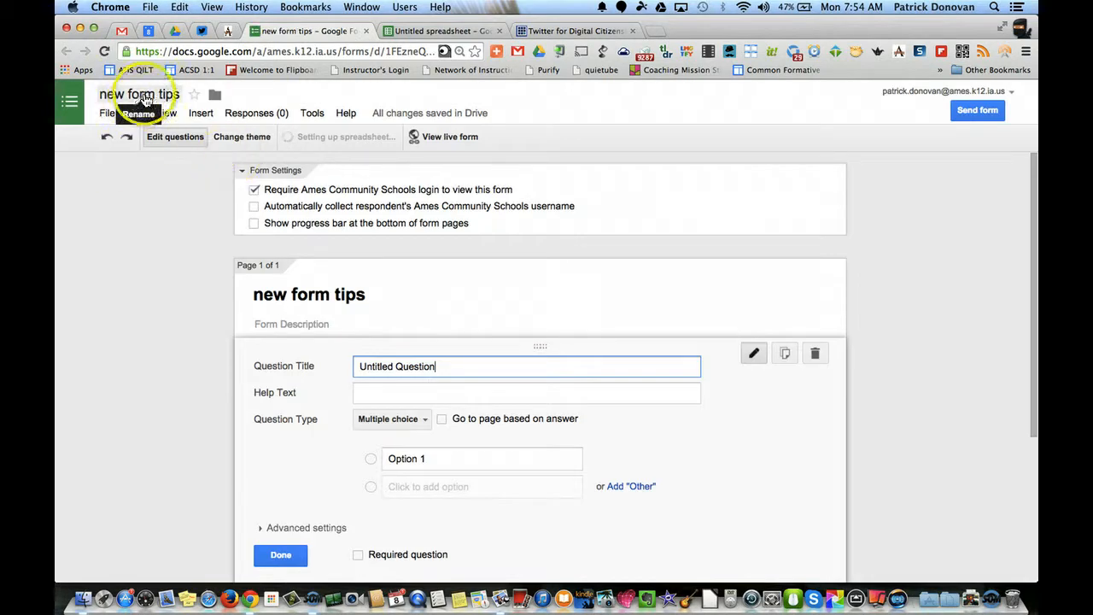
mouse_move(330, 141)
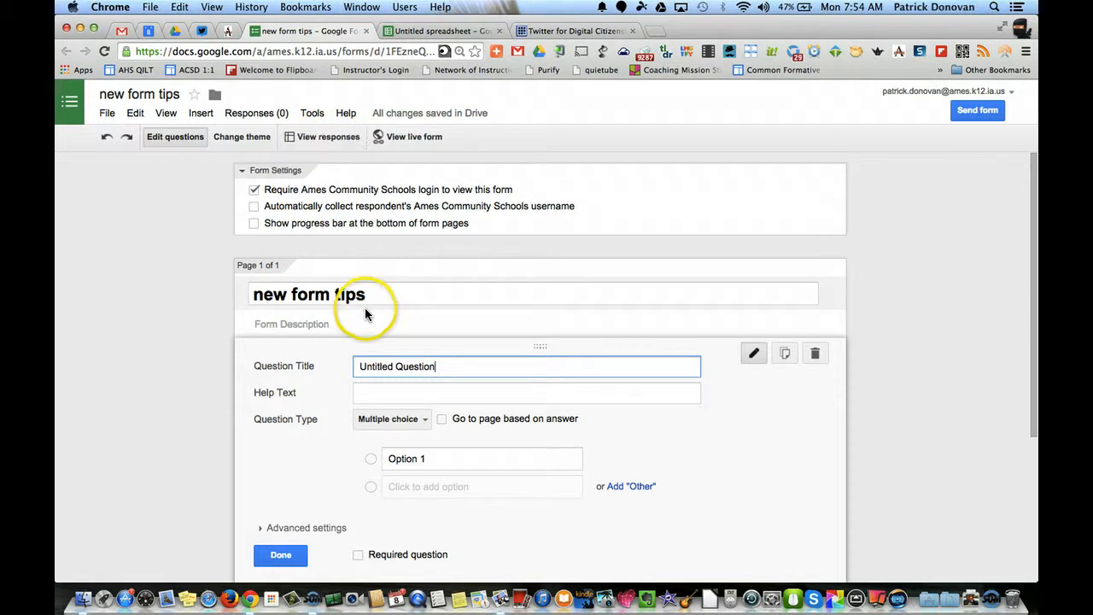
Change the first question to Checkboxes and add the help text 'pick up to 6'
left_click(390, 419)
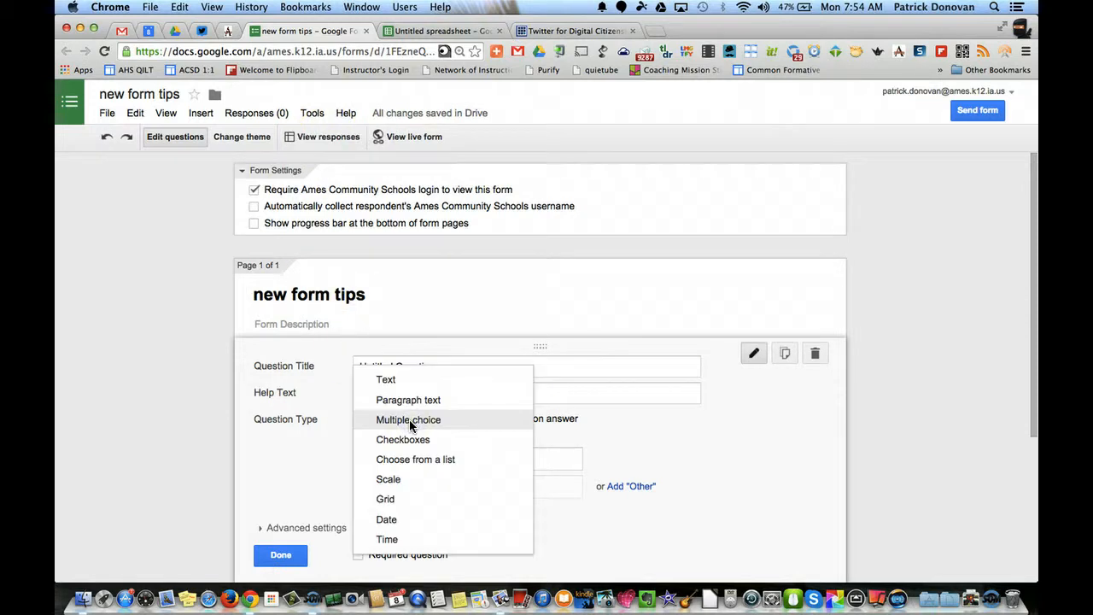
mouse_move(408, 439)
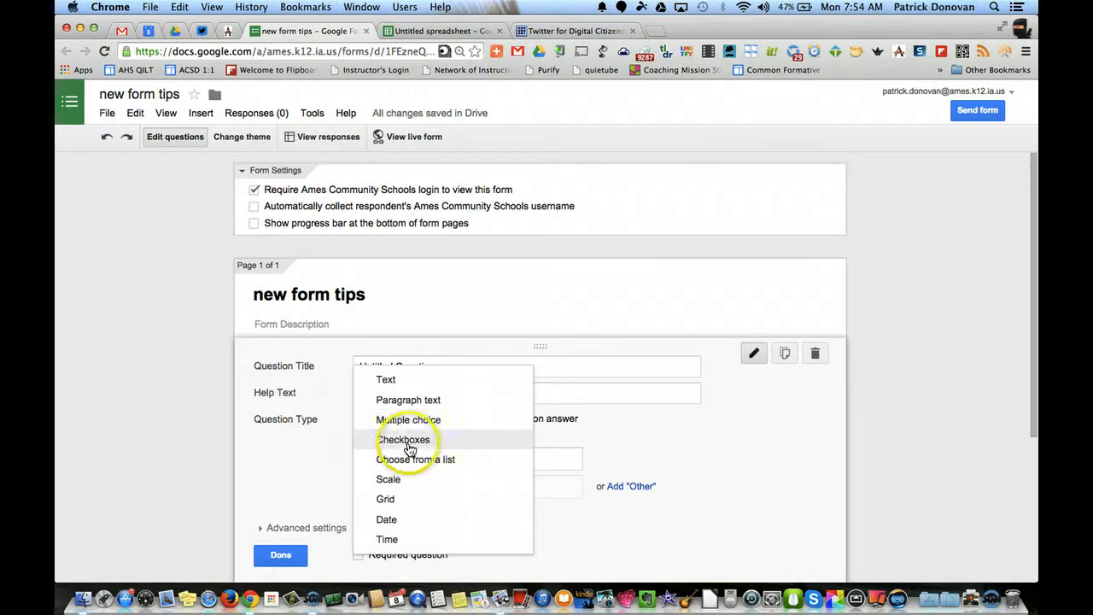
left_click(403, 439)
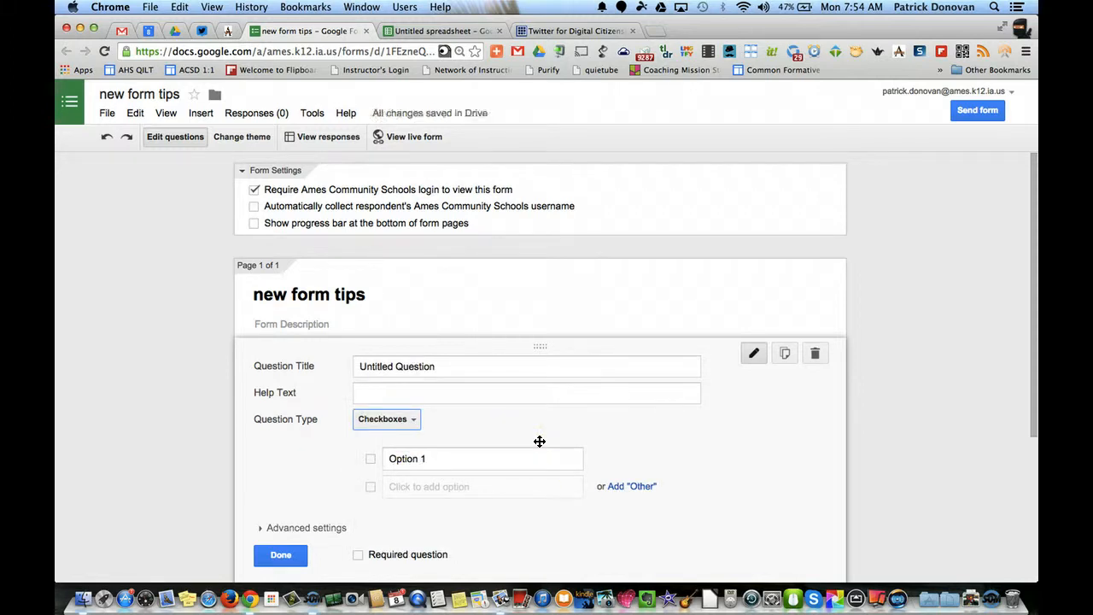
scroll("down", 3)
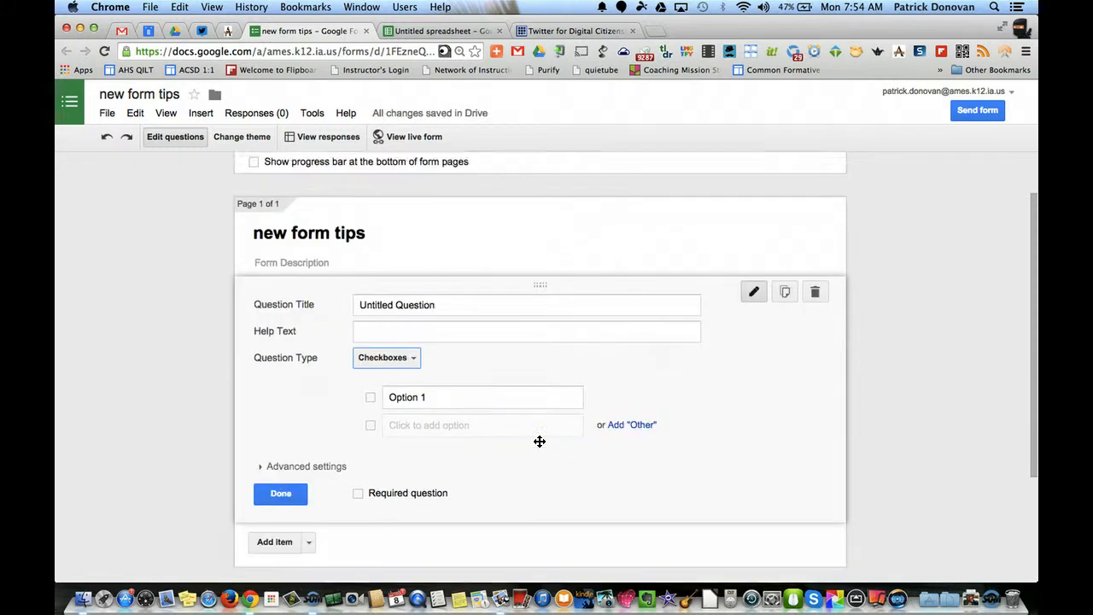
left_click(526, 320)
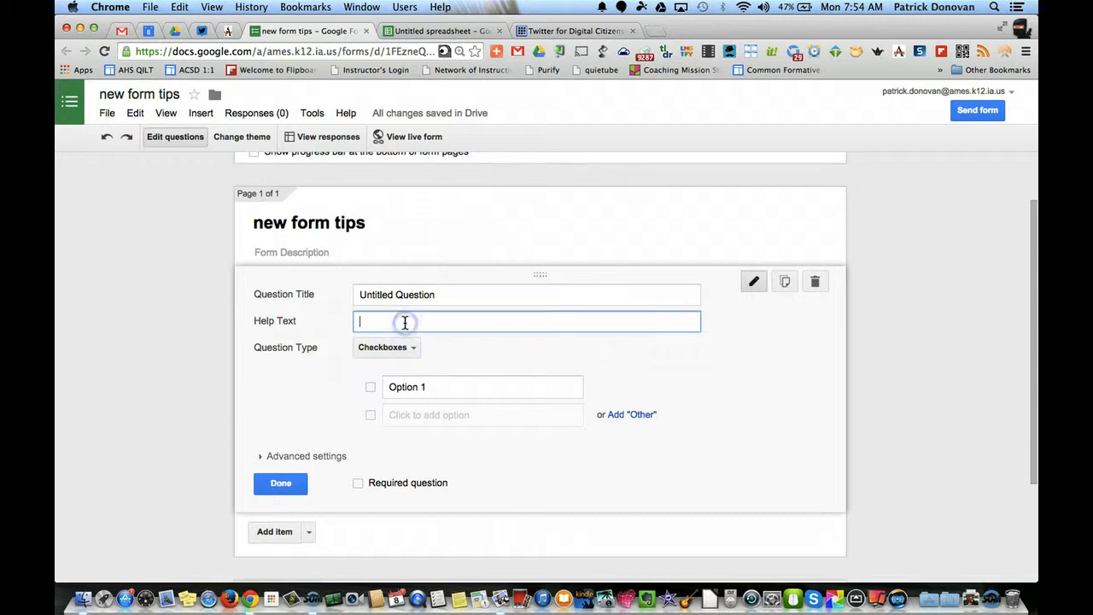
type("pick up to")
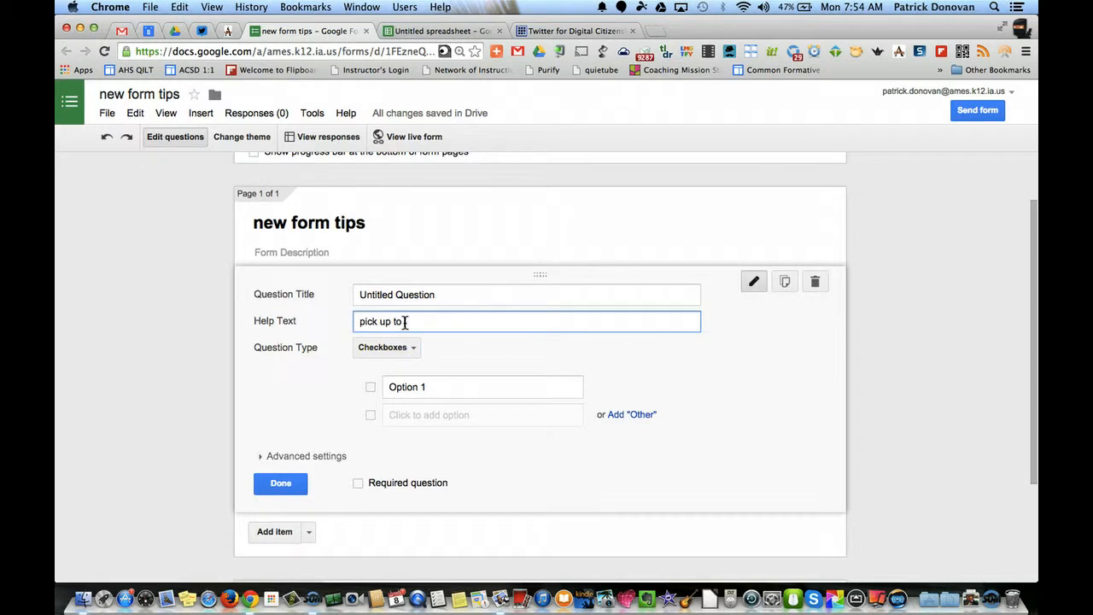
type("6")
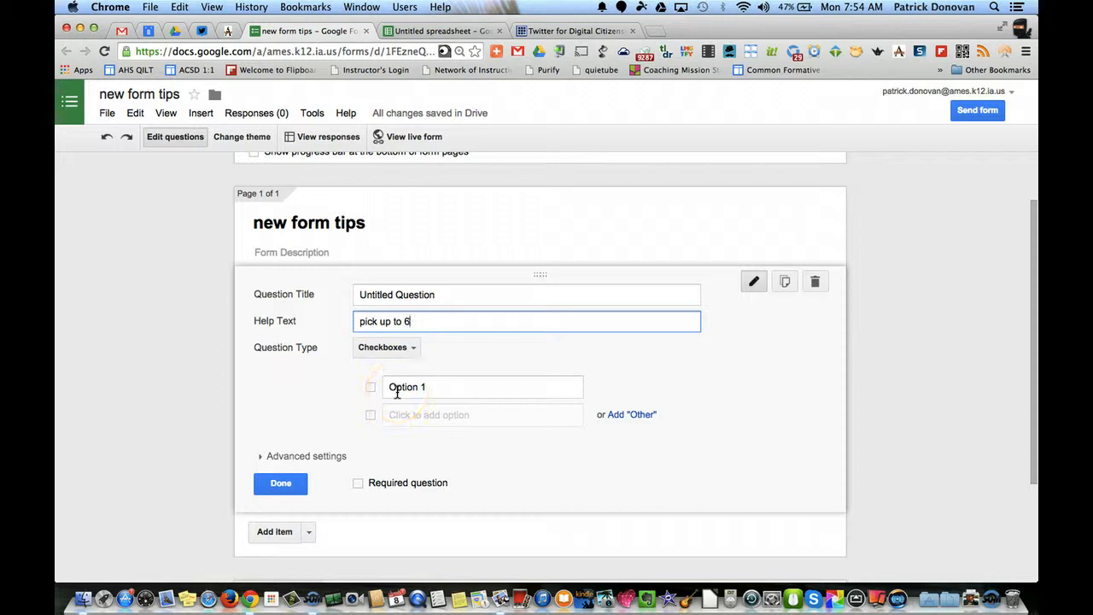
mouse_move(421, 363)
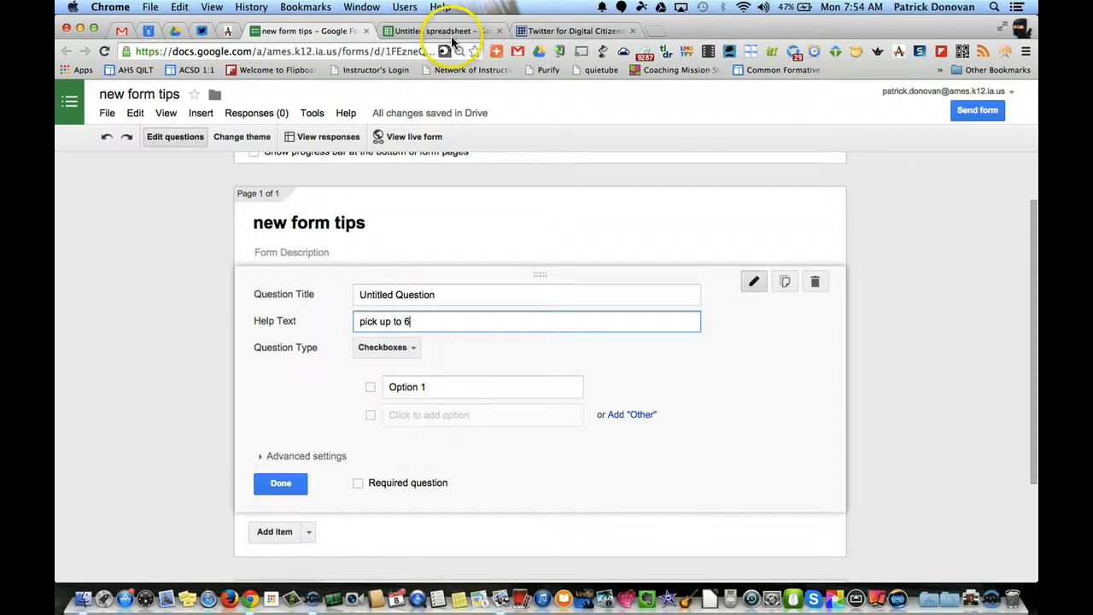
left_click(444, 31)
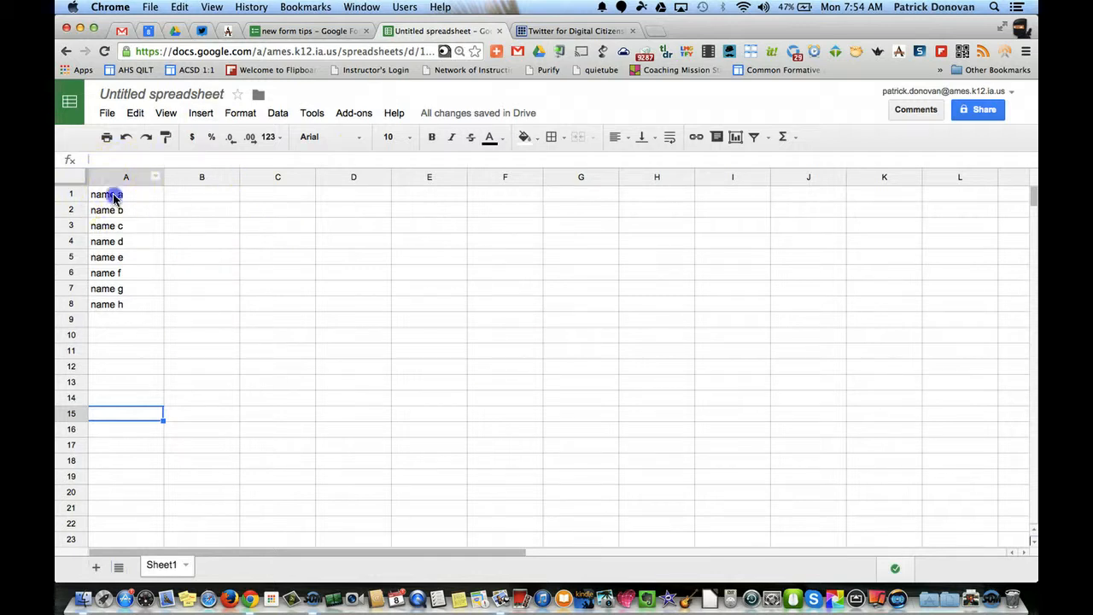
Copy the eight names in spreadsheet cells A1:A8, name a through name h
left_click_drag(107, 194, 107, 304)
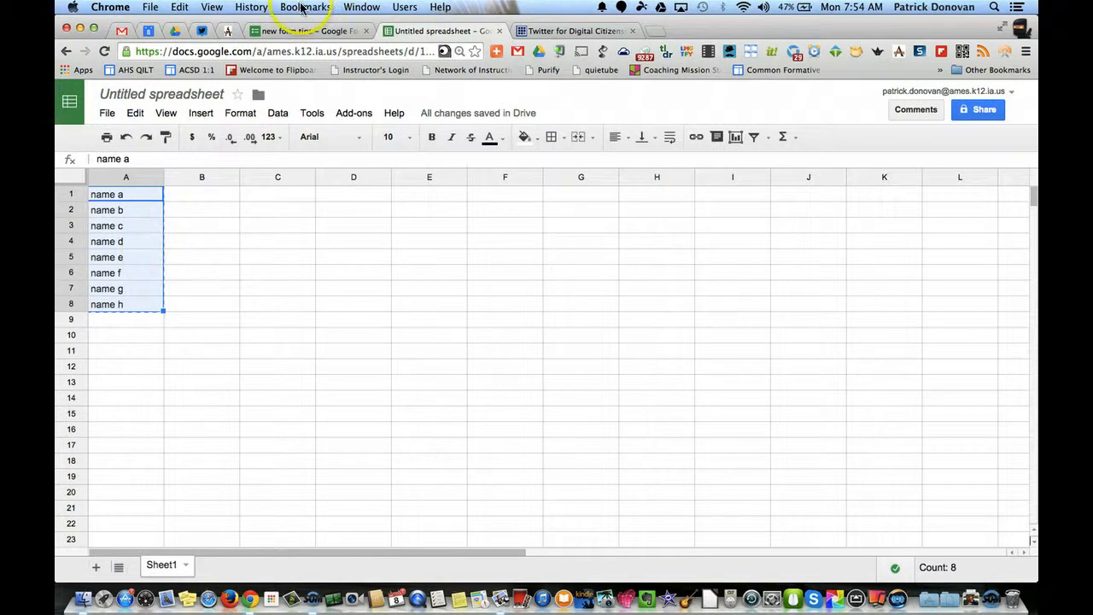
left_click(308, 31)
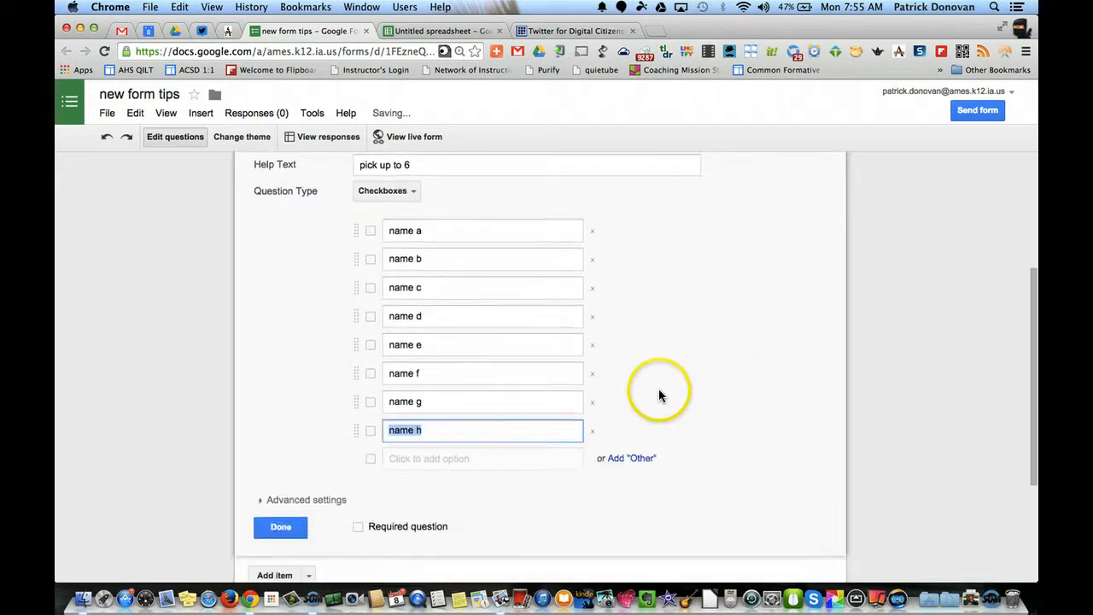
mouse_move(502, 471)
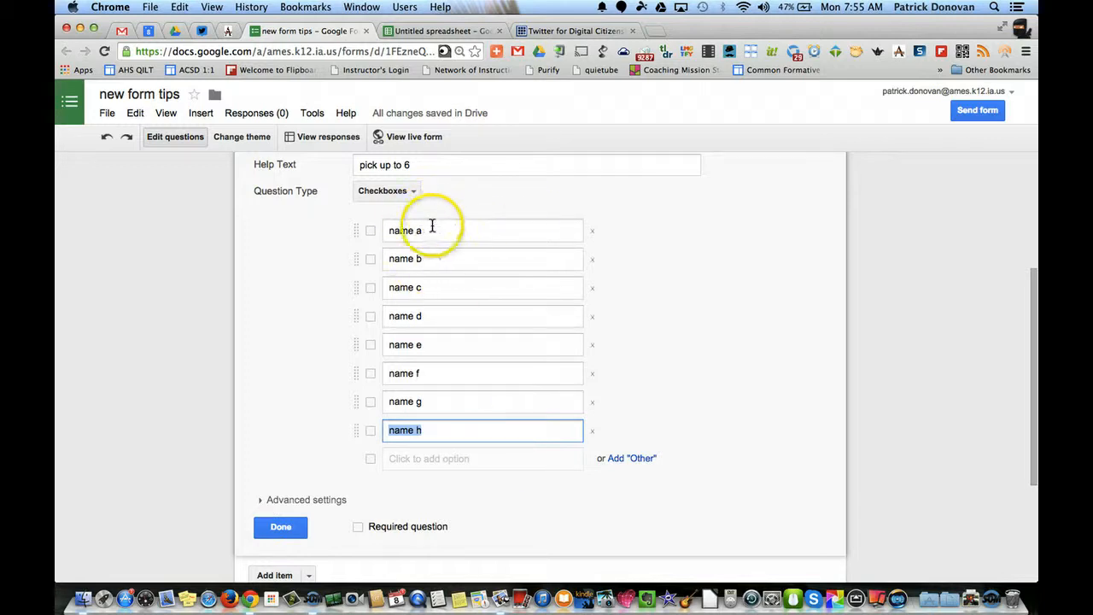
mouse_move(323, 407)
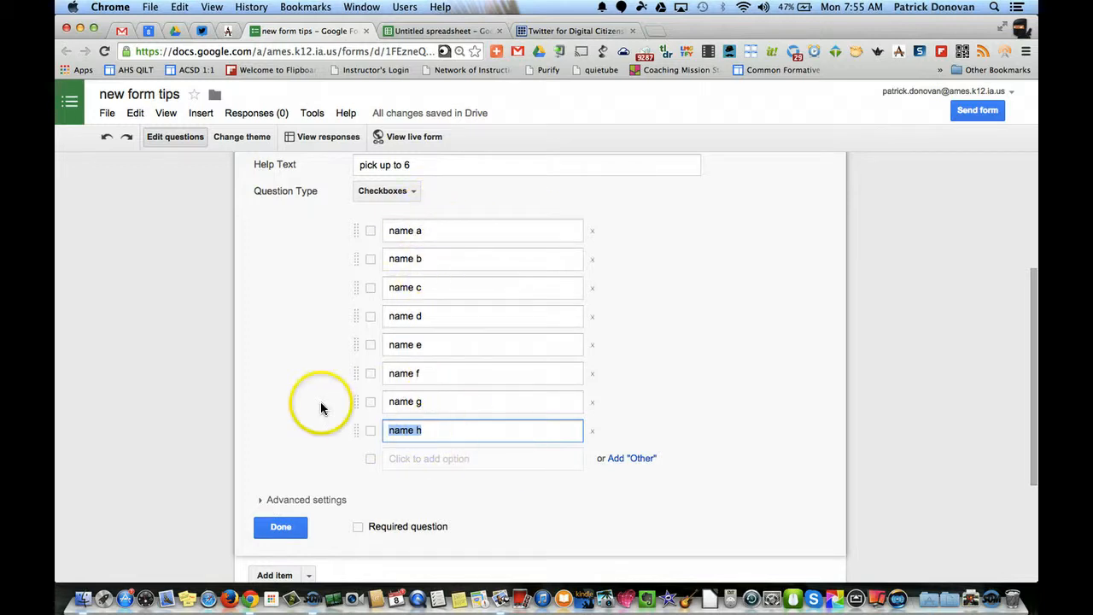
Scroll over the checkbox question to review the pasted name options
scroll("up", 3)
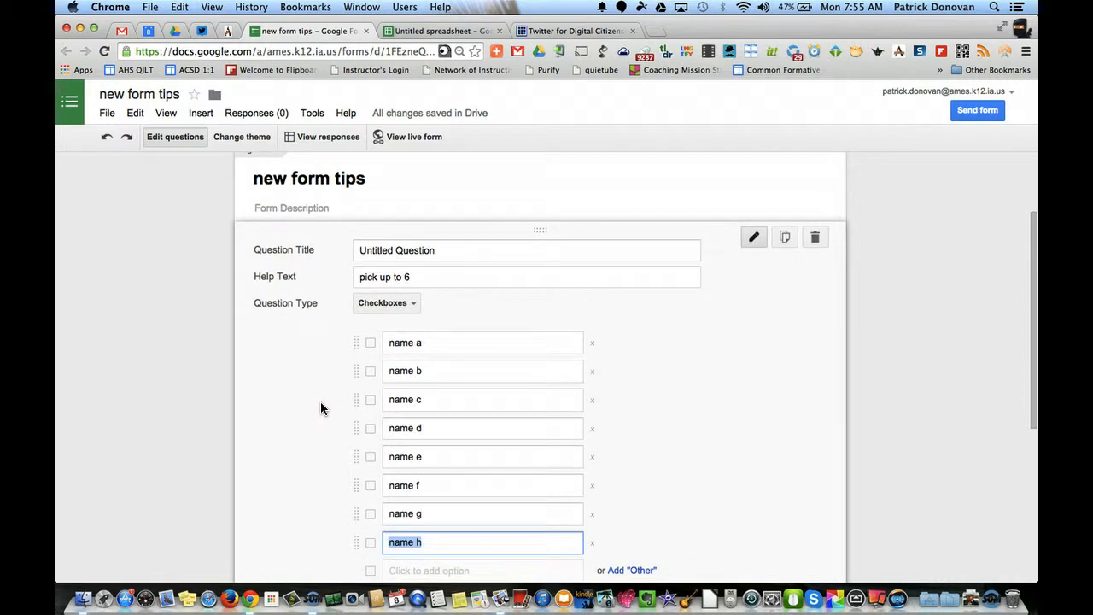
scroll("down", 3)
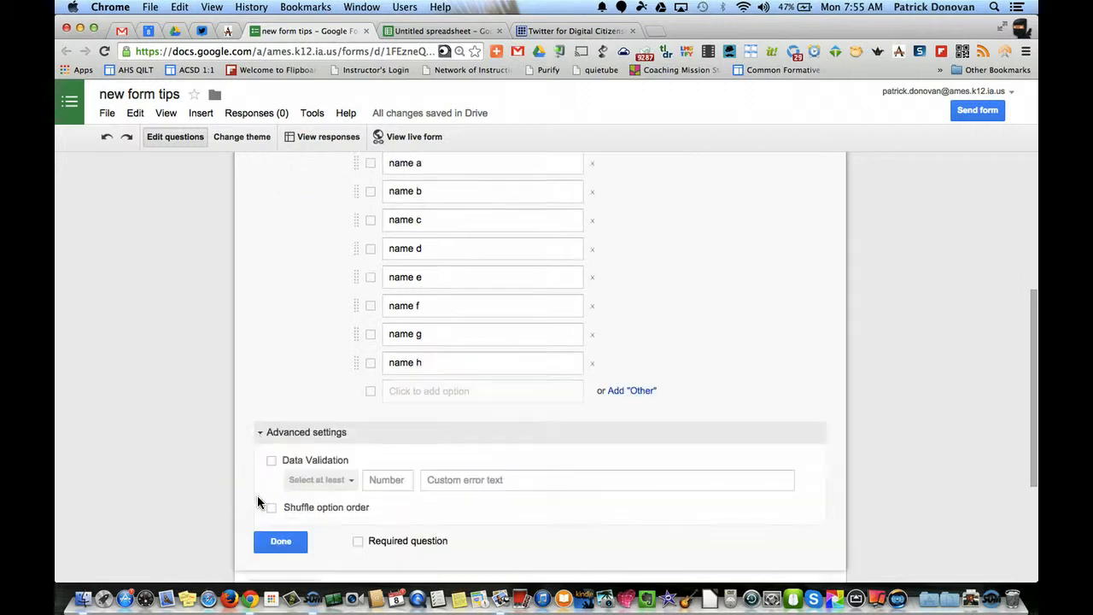
Add 'Select at most 6' validation with error 'You picked too many!' and mark required
scroll("down", 3)
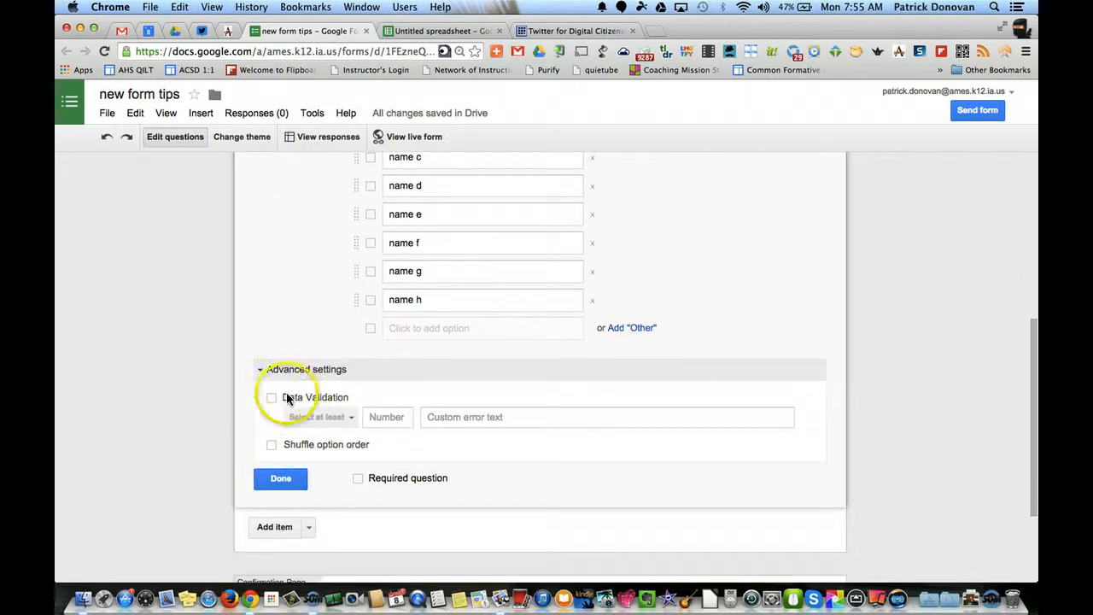
left_click(272, 397)
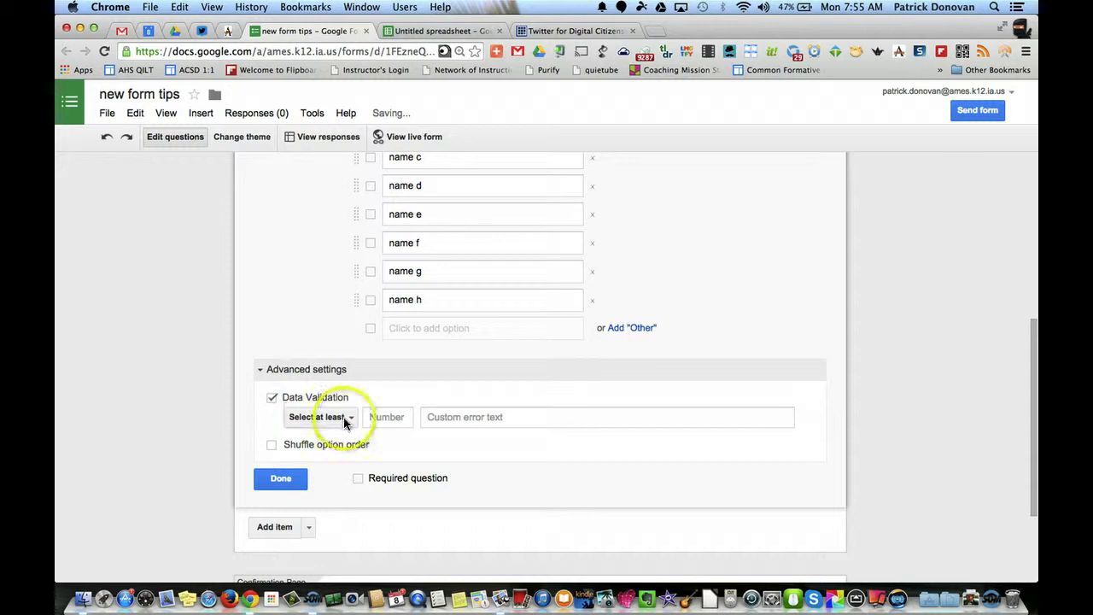
left_click(323, 417)
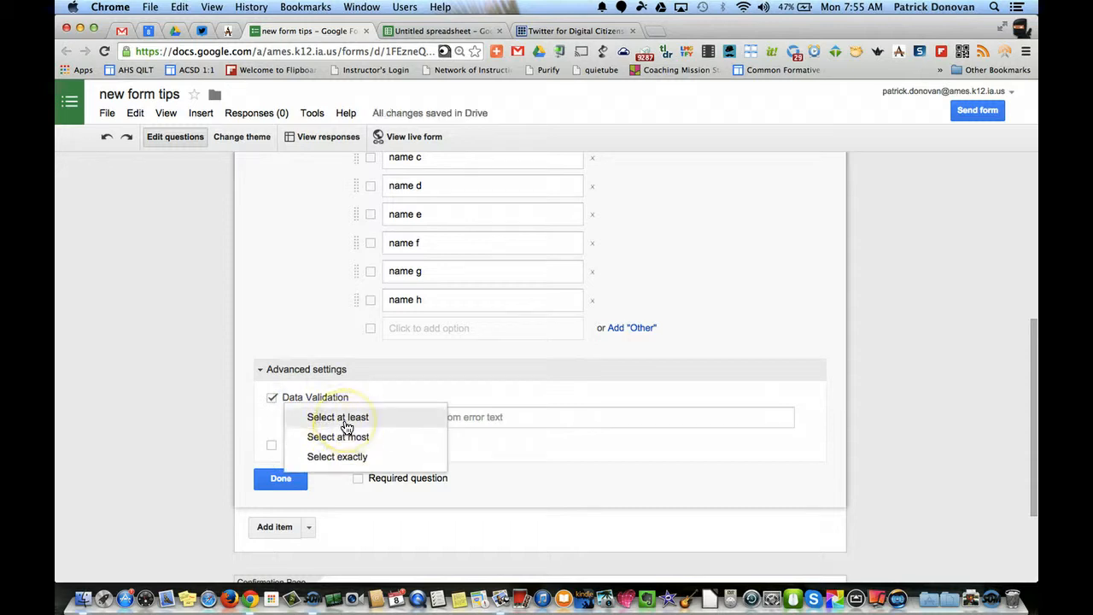
mouse_move(346, 436)
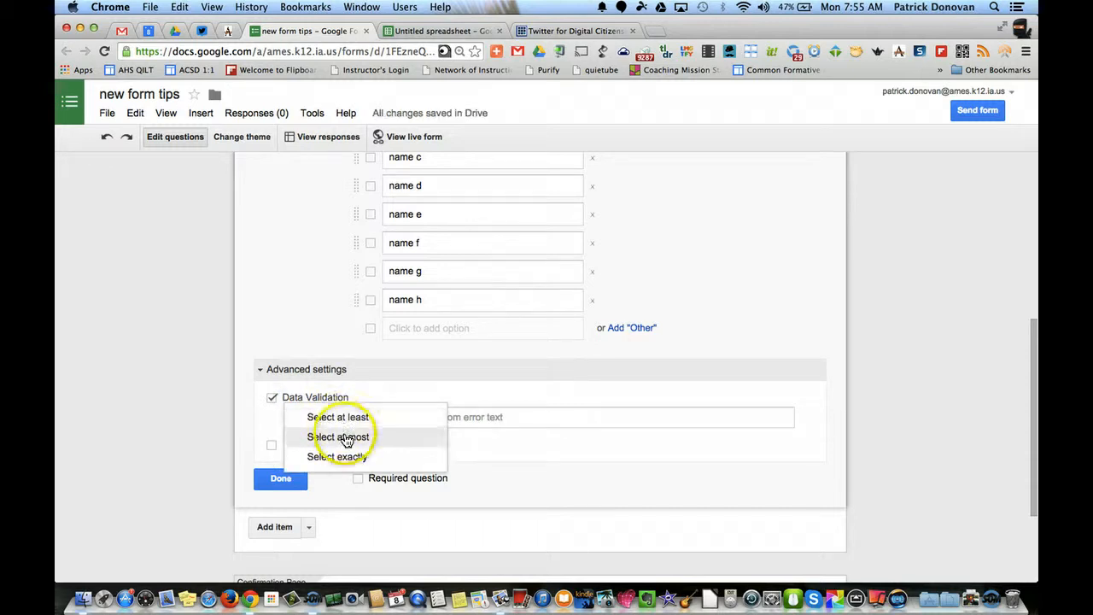
left_click(338, 436)
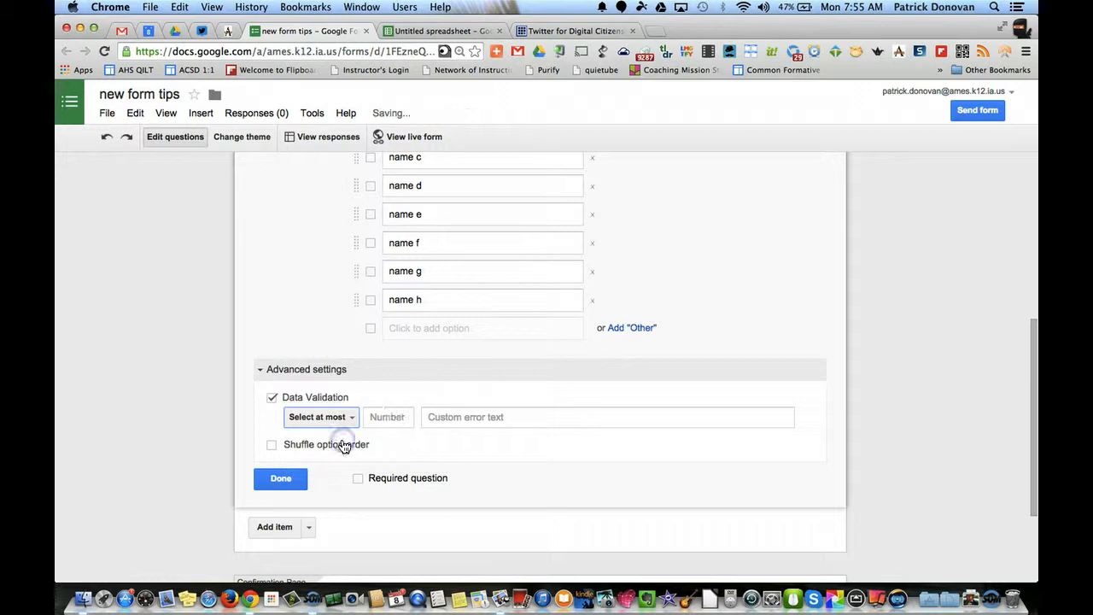
type("6")
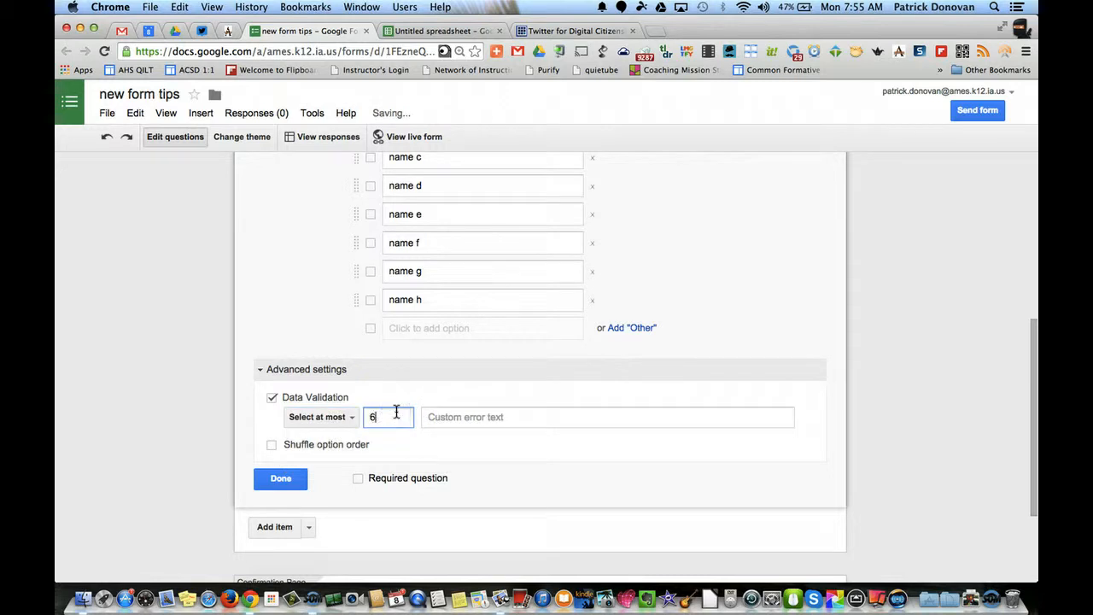
left_click(606, 417)
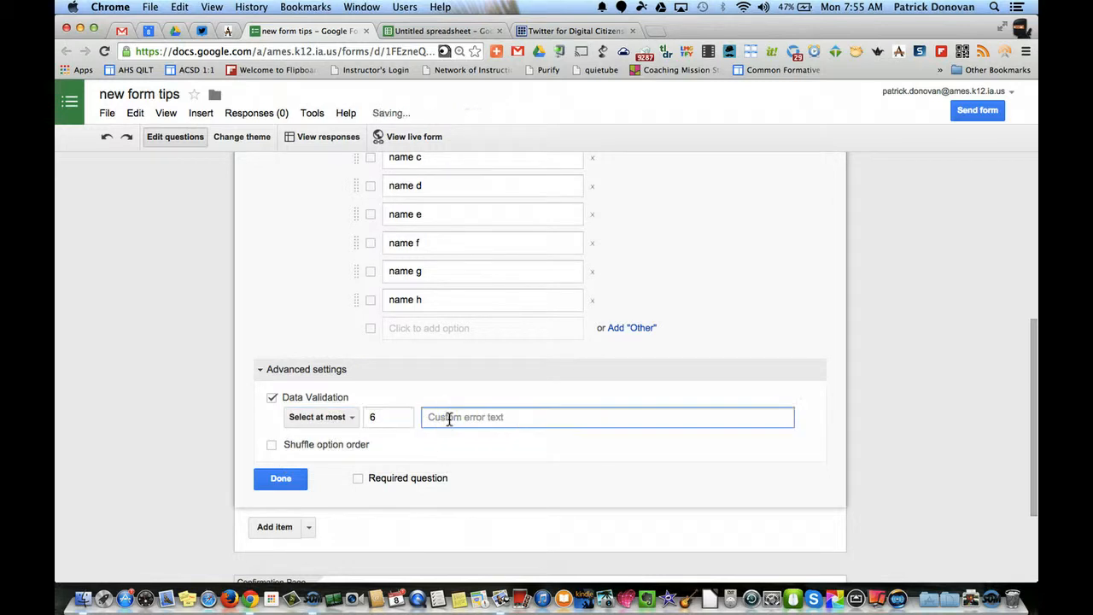
type("You picked t")
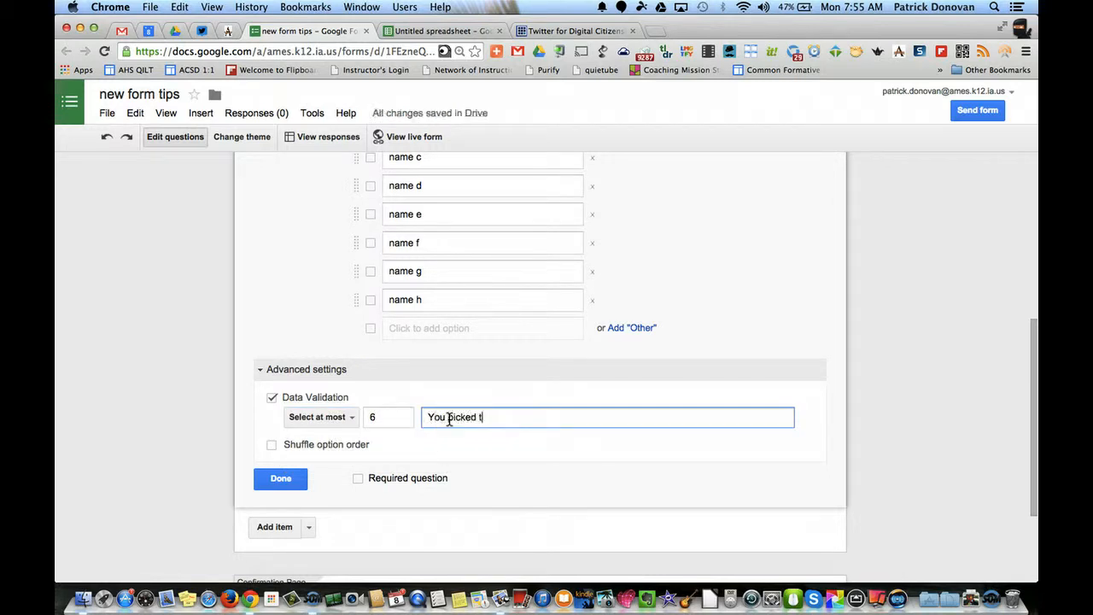
type("oo many!")
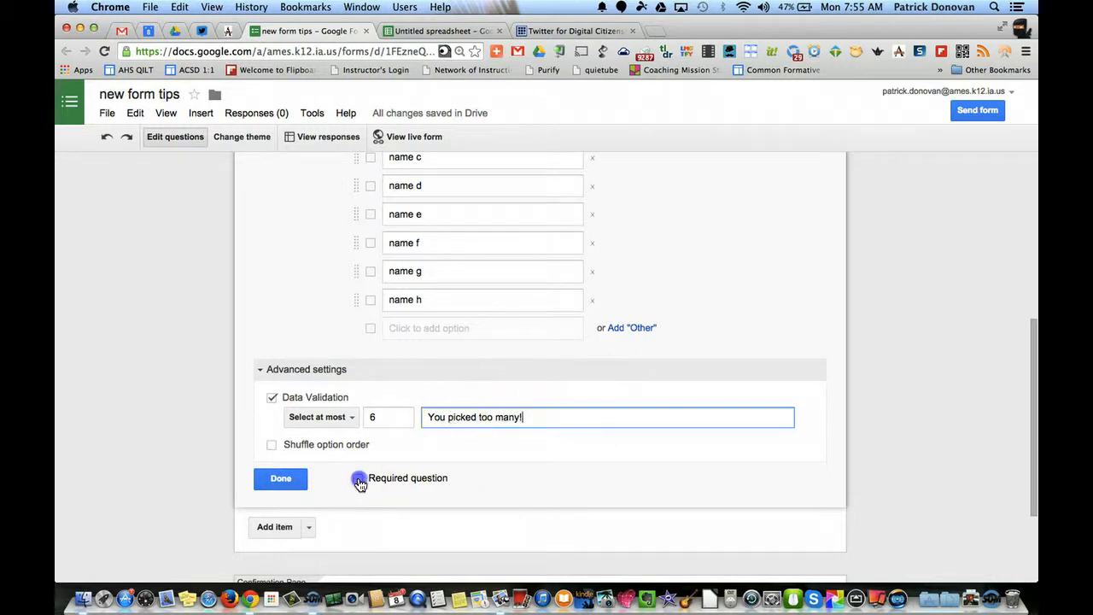
left_click(280, 478)
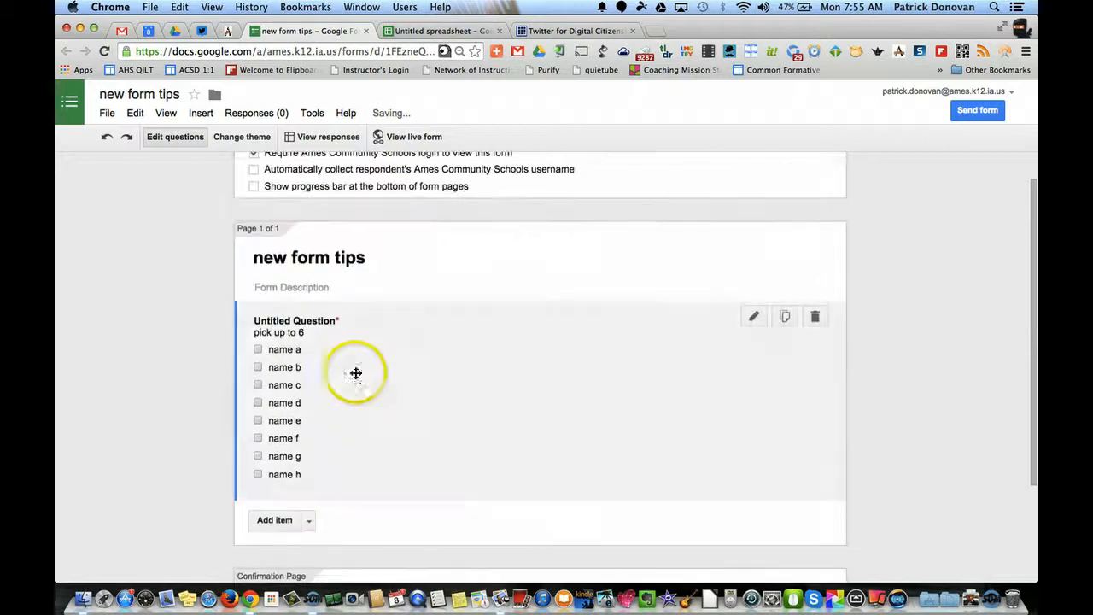